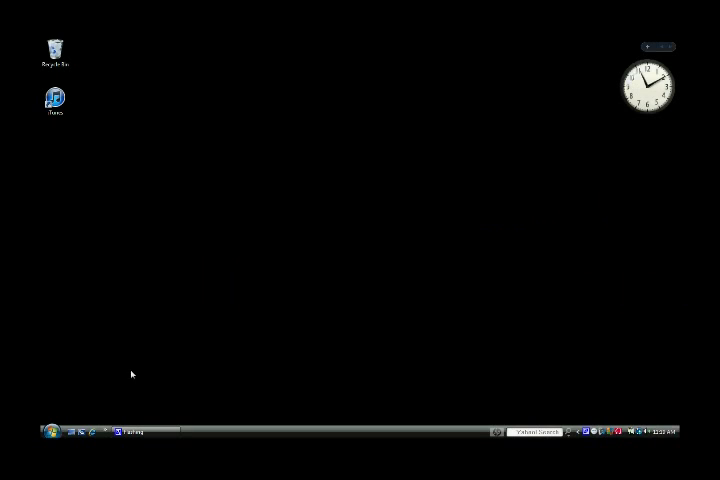
Open the Windows Vista Start menu to show the list of programs.
left_click(52, 432)
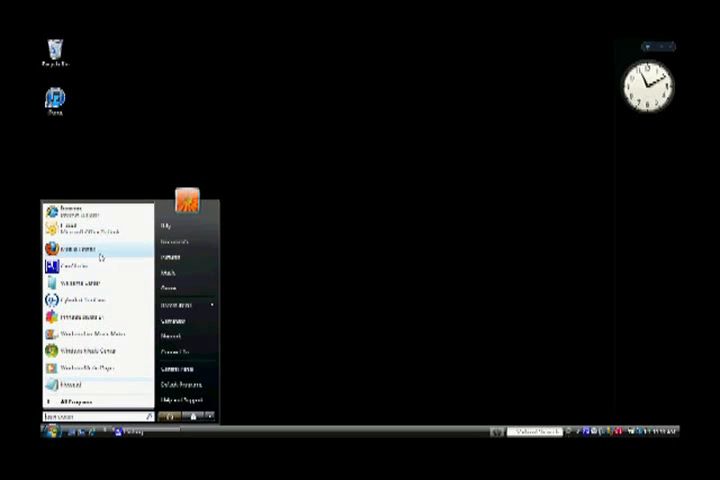
mouse_move(78, 249)
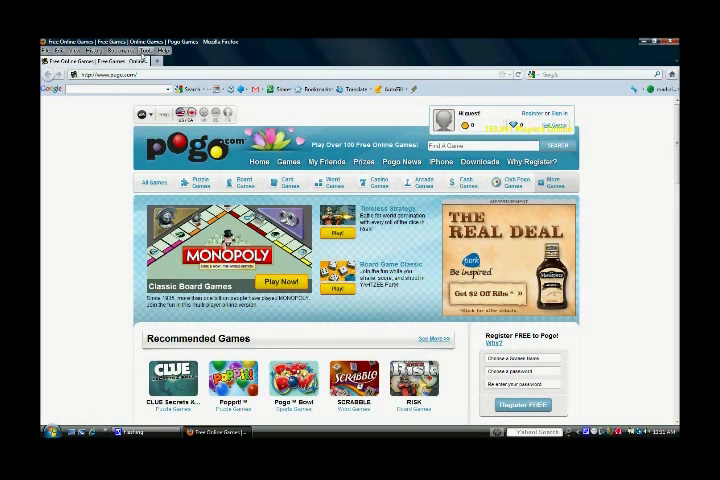
Open Firefox's Options window from the Tools menu.
left_click(146, 50)
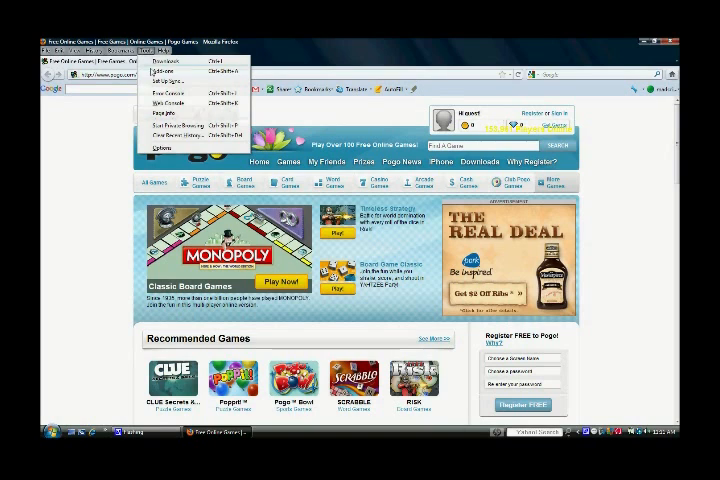
mouse_move(170, 148)
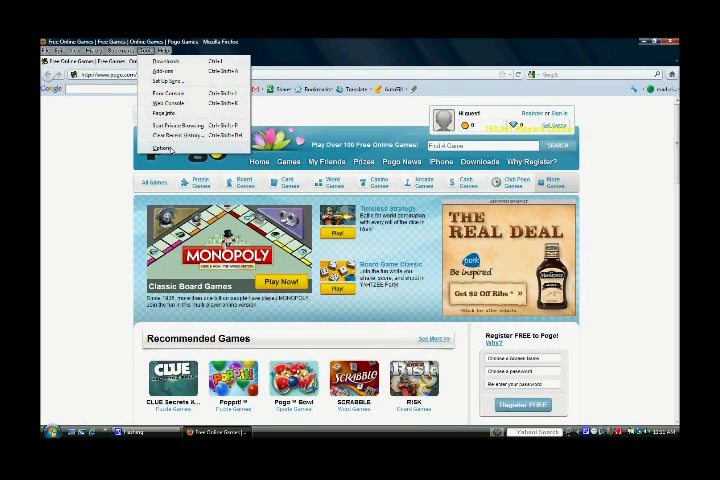
left_click(156, 147)
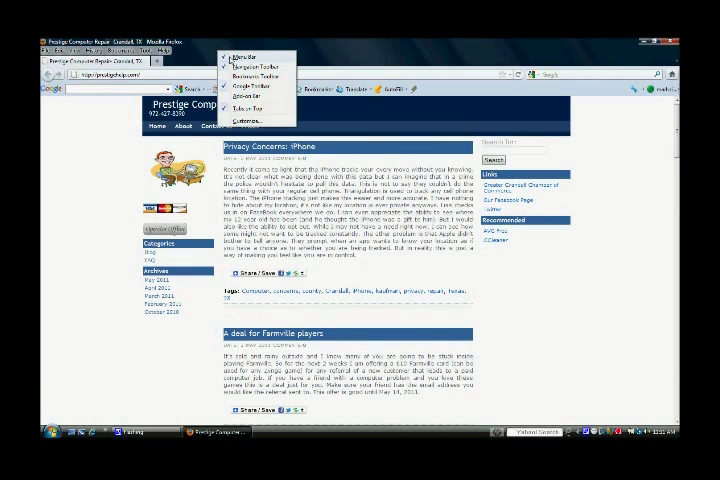
Uncheck Menu Bar in the toolbar list so only the Firefox menu button remains.
left_click(243, 54)
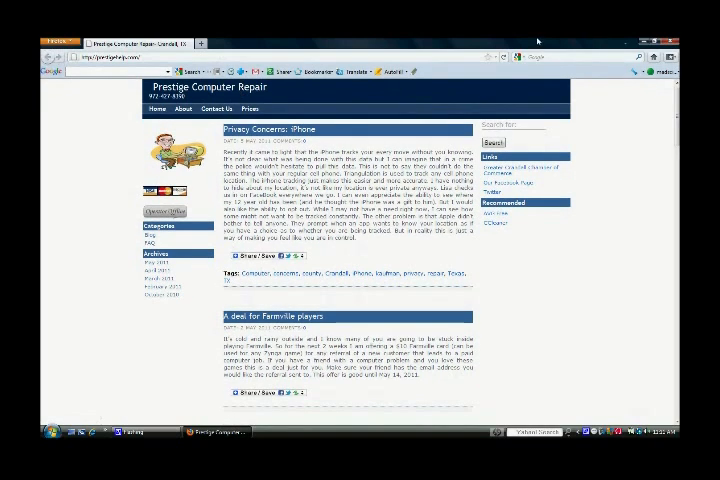